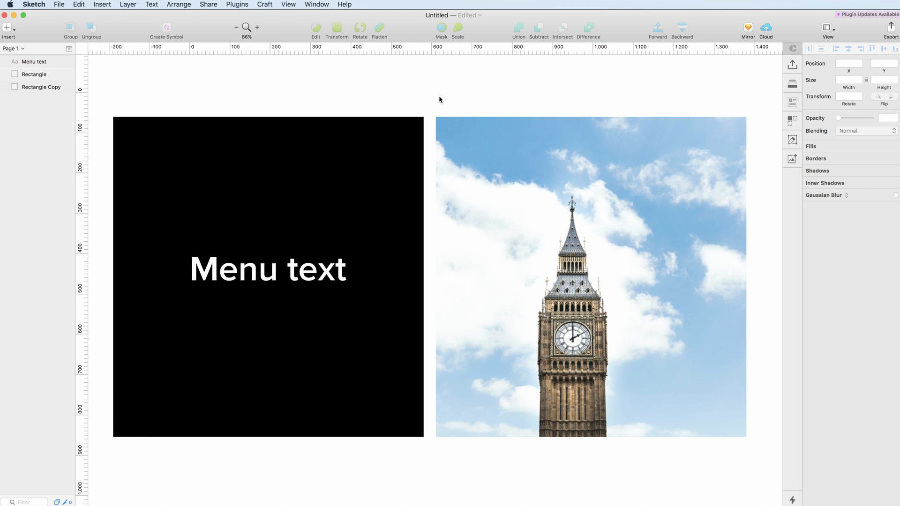
mouse_move(425, 97)
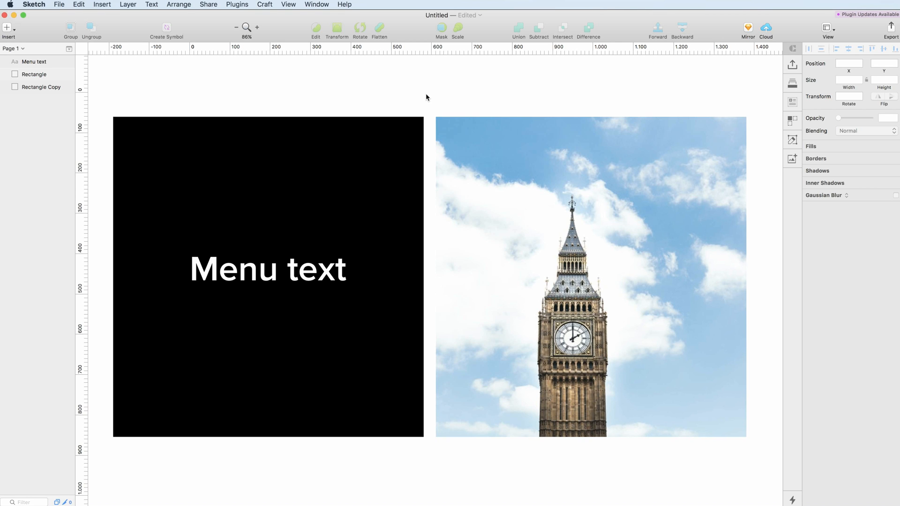
Select the black square together with its Menu text label
left_click(34, 74)
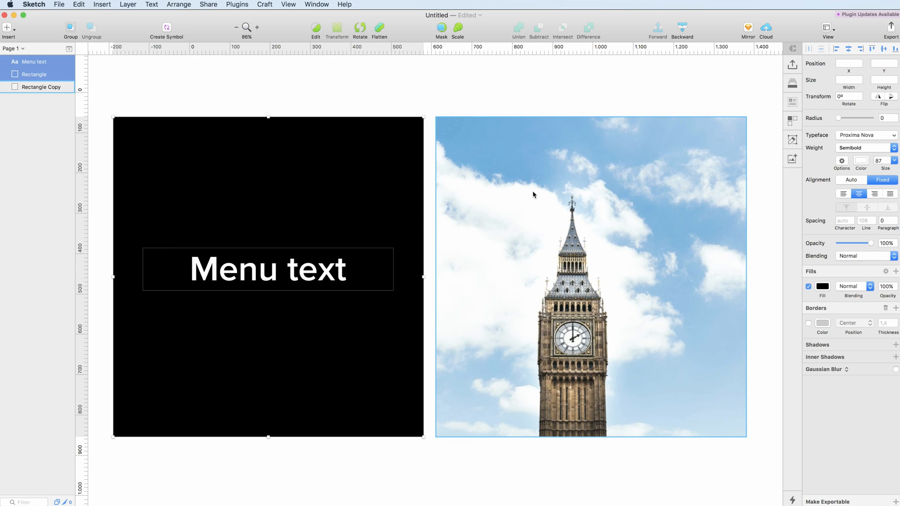
mouse_move(556, 201)
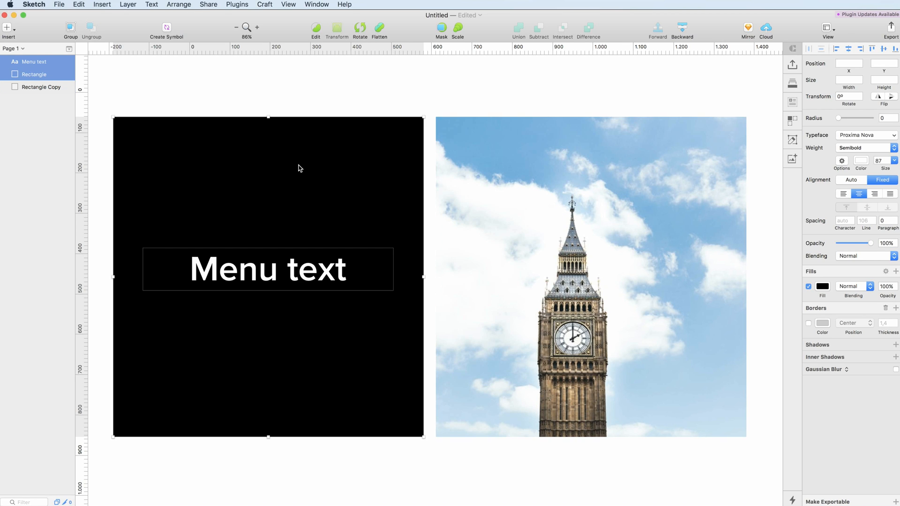
mouse_move(322, 169)
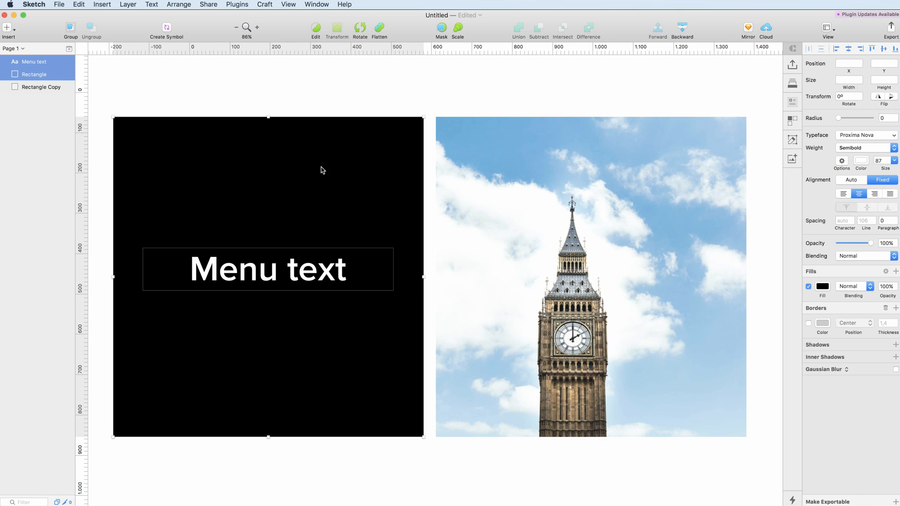
mouse_move(263, 190)
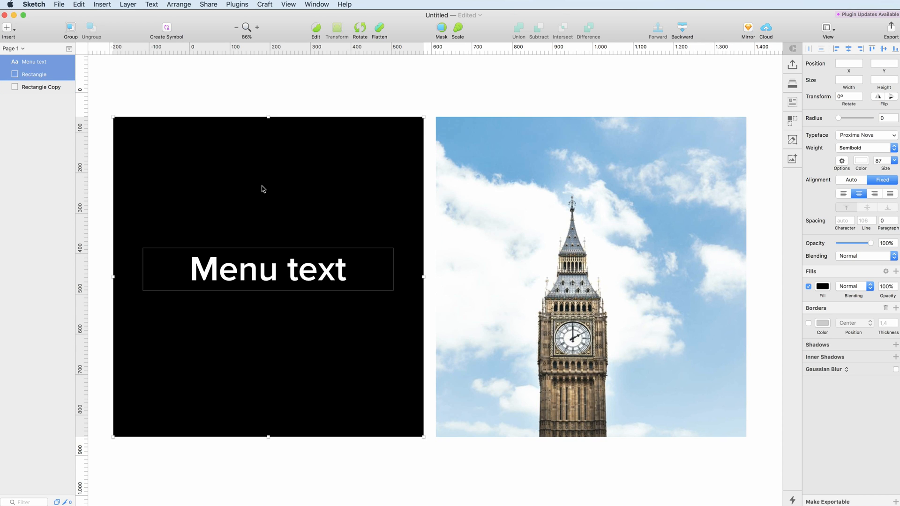
Lower the black square's opacity to 72% so it reads as dark grey
left_click(35, 74)
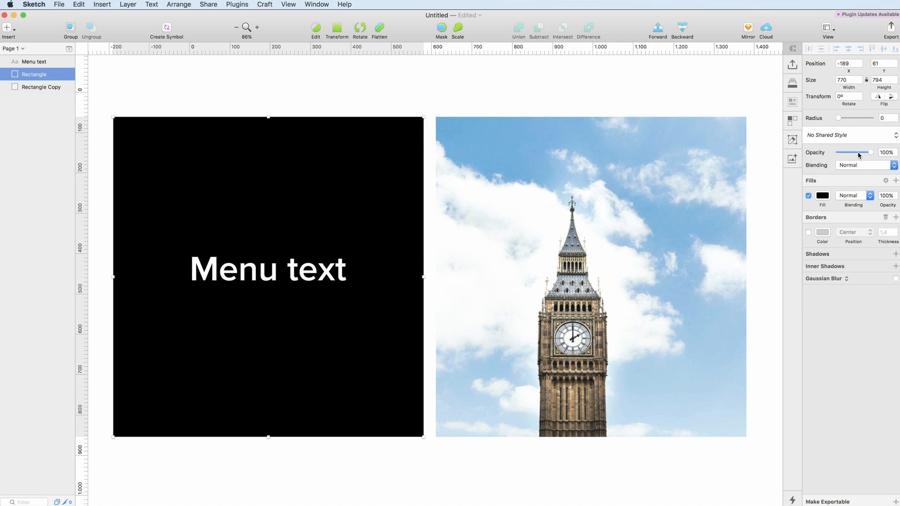
left_click_drag(870, 153, 859, 153)
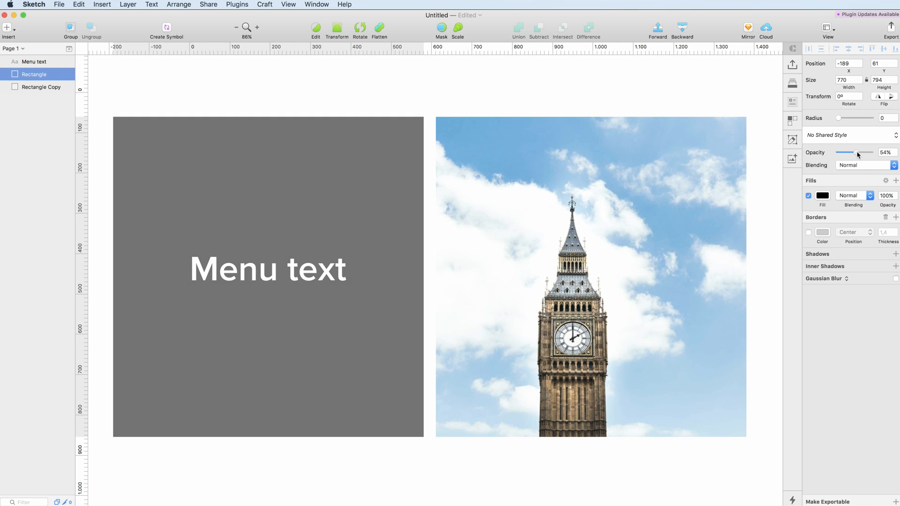
left_click_drag(853, 153, 861, 152)
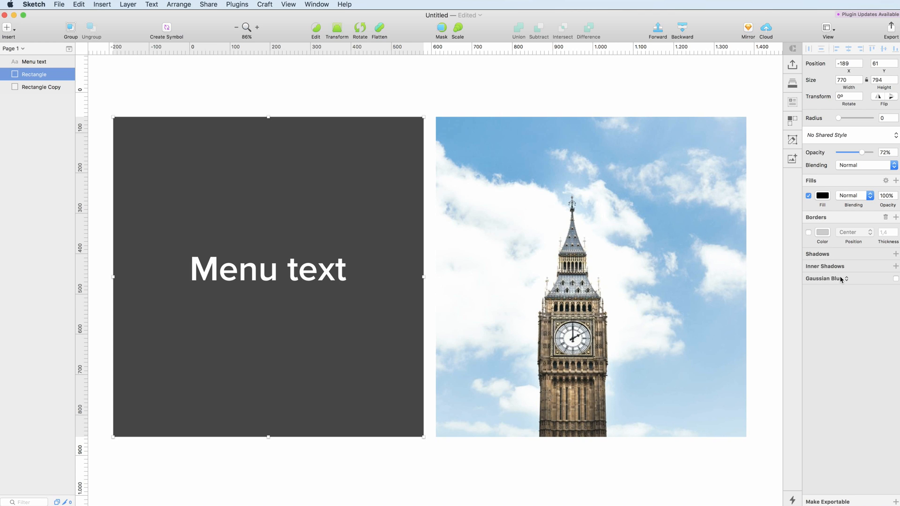
Switch the square's blur type from Gaussian Blur to Background Blur
left_click(822, 278)
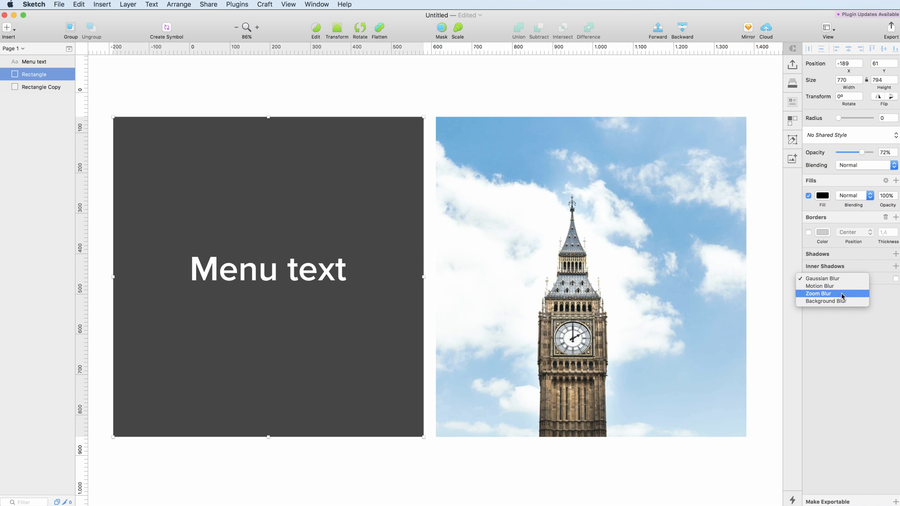
mouse_move(836, 301)
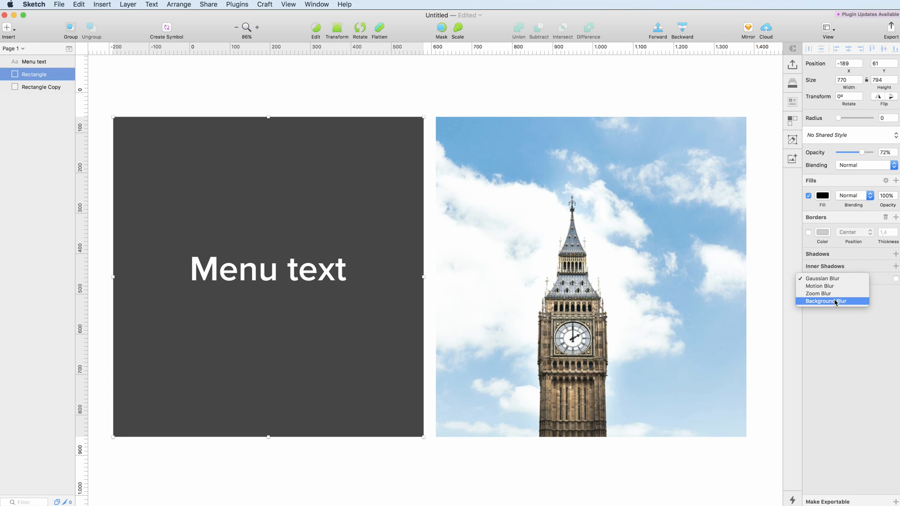
left_click(825, 301)
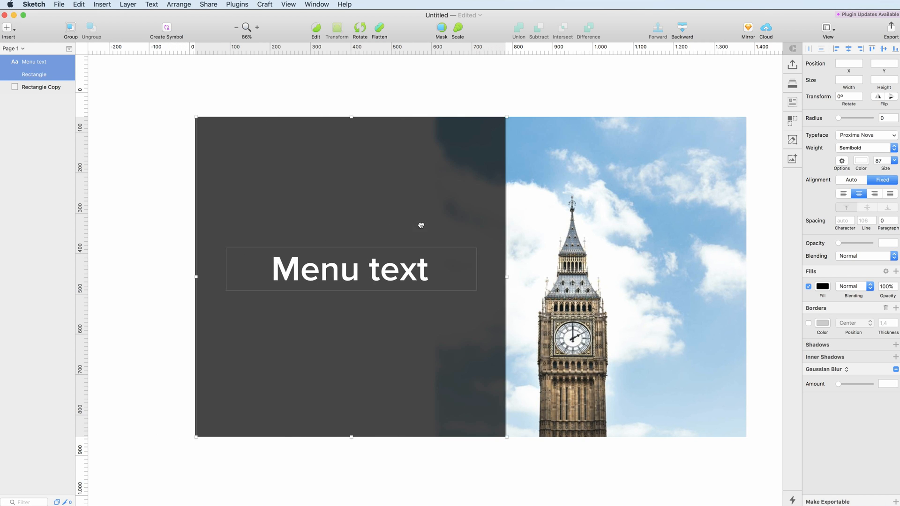
Drag the square and Menu text to overlap the left part of the Big Ben photo
left_click_drag(421, 224, 513, 230)
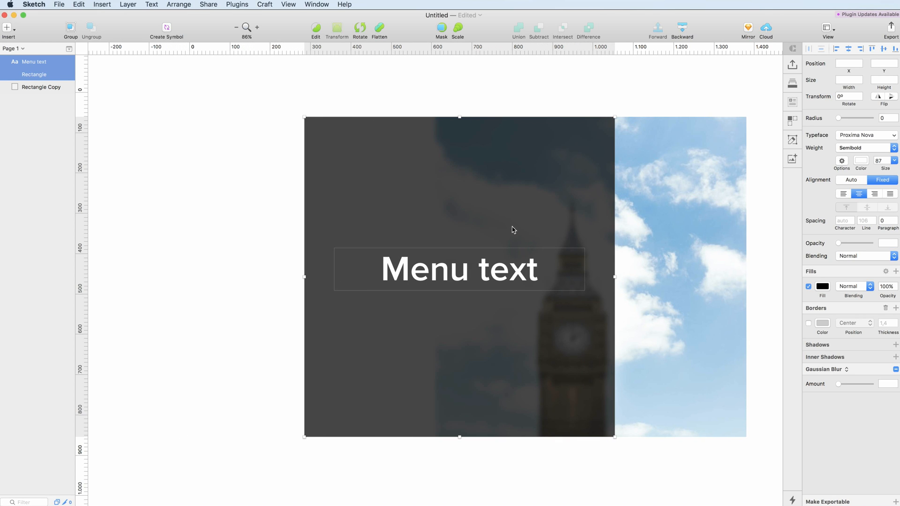
mouse_move(547, 207)
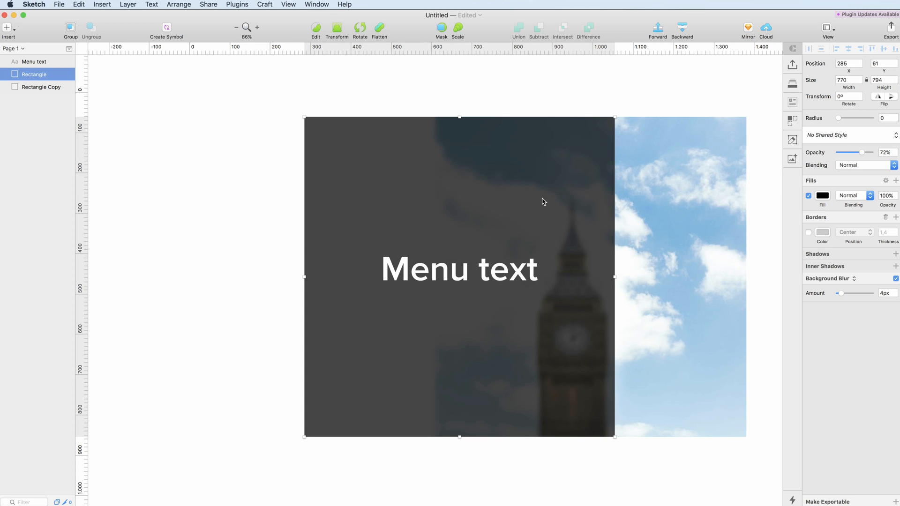
mouse_move(551, 188)
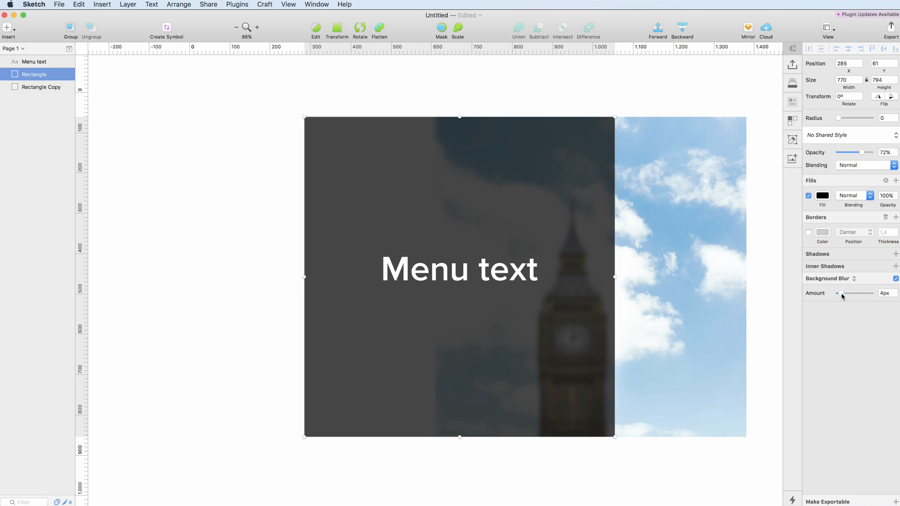
Try blur amounts of 14, 0, 10 and 16px, settling the background blur at 8px
left_click_drag(837, 293, 842, 293)
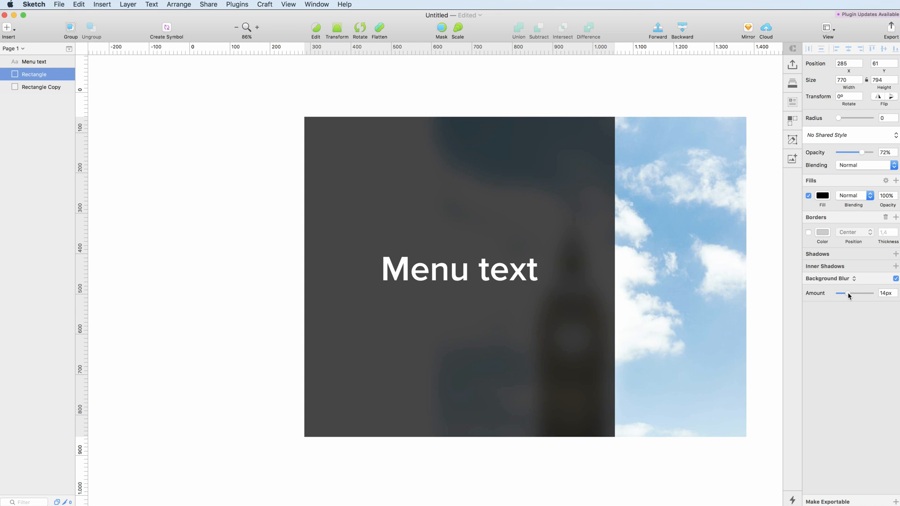
left_click_drag(841, 293, 839, 293)
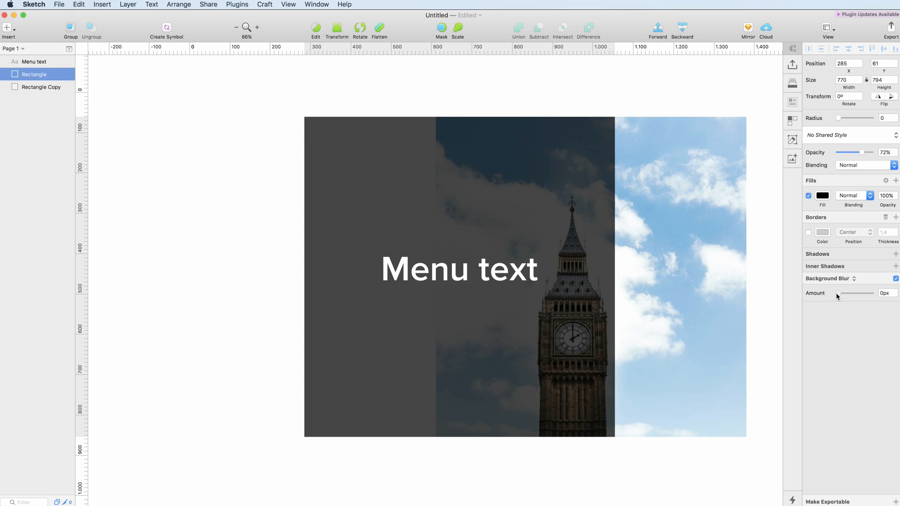
left_click_drag(838, 293, 849, 294)
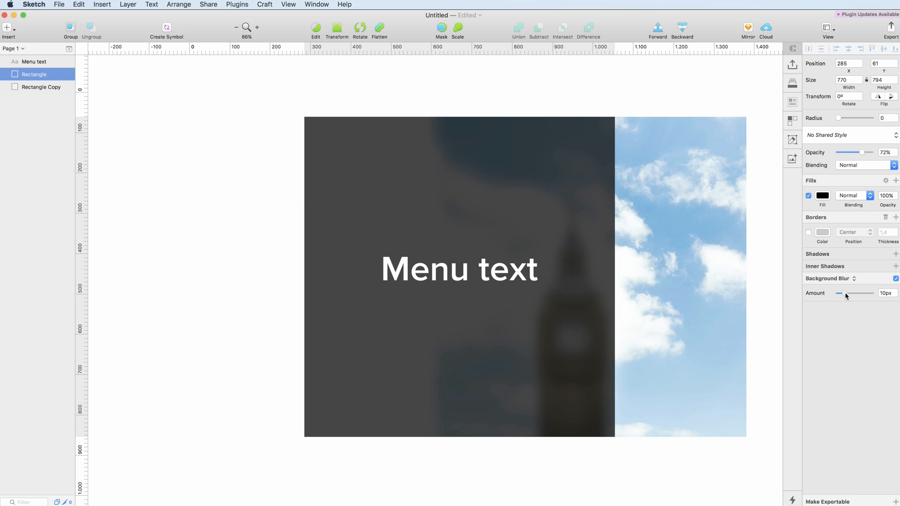
left_click_drag(842, 293, 848, 293)
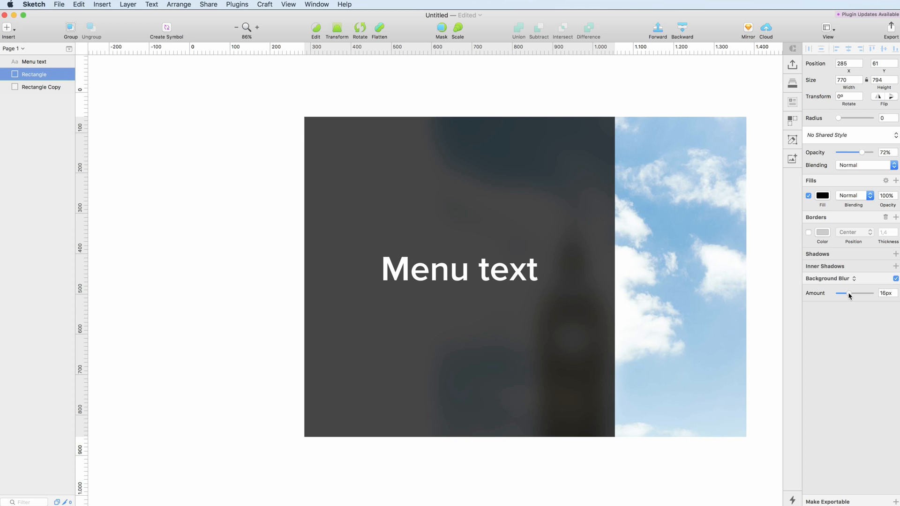
left_click_drag(850, 293, 840, 294)
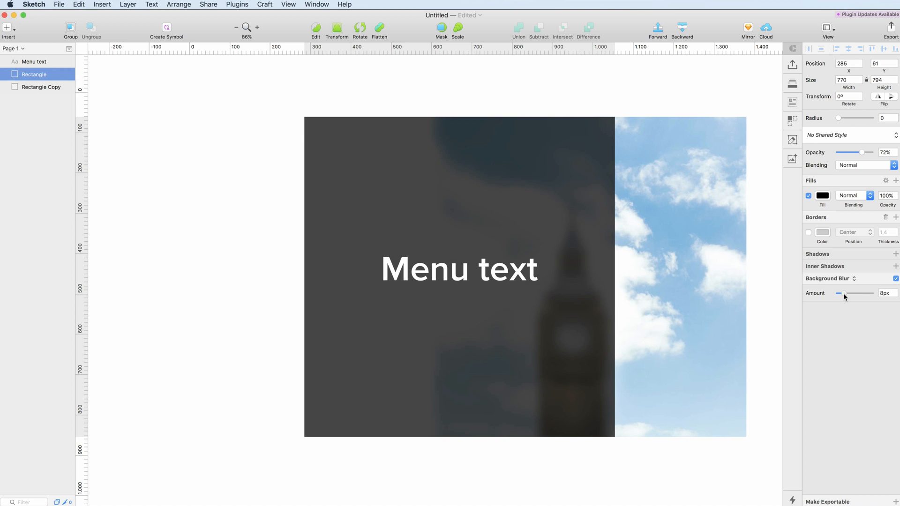